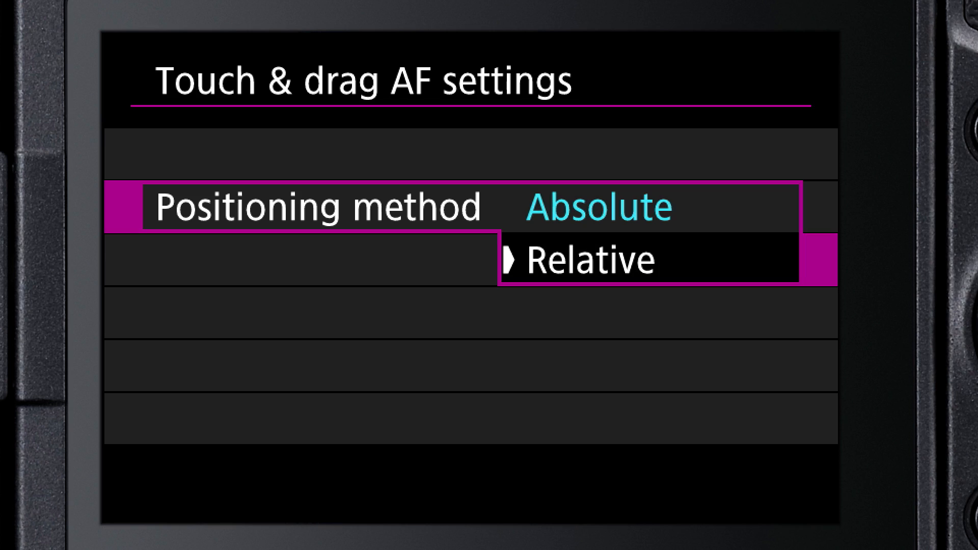
Set the Touch & drag AF positioning method to Relative.
{"action": "left_click", "coordinate": [590, 259]}
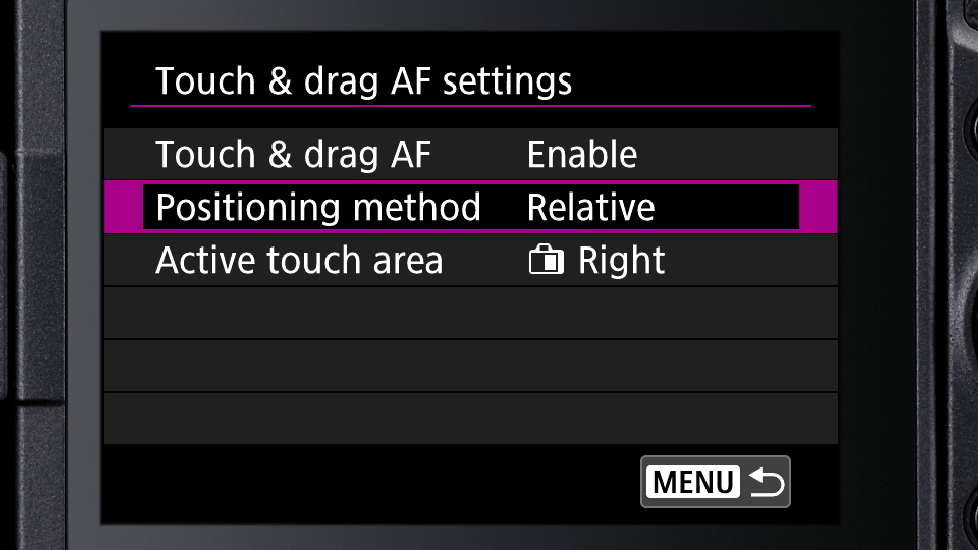